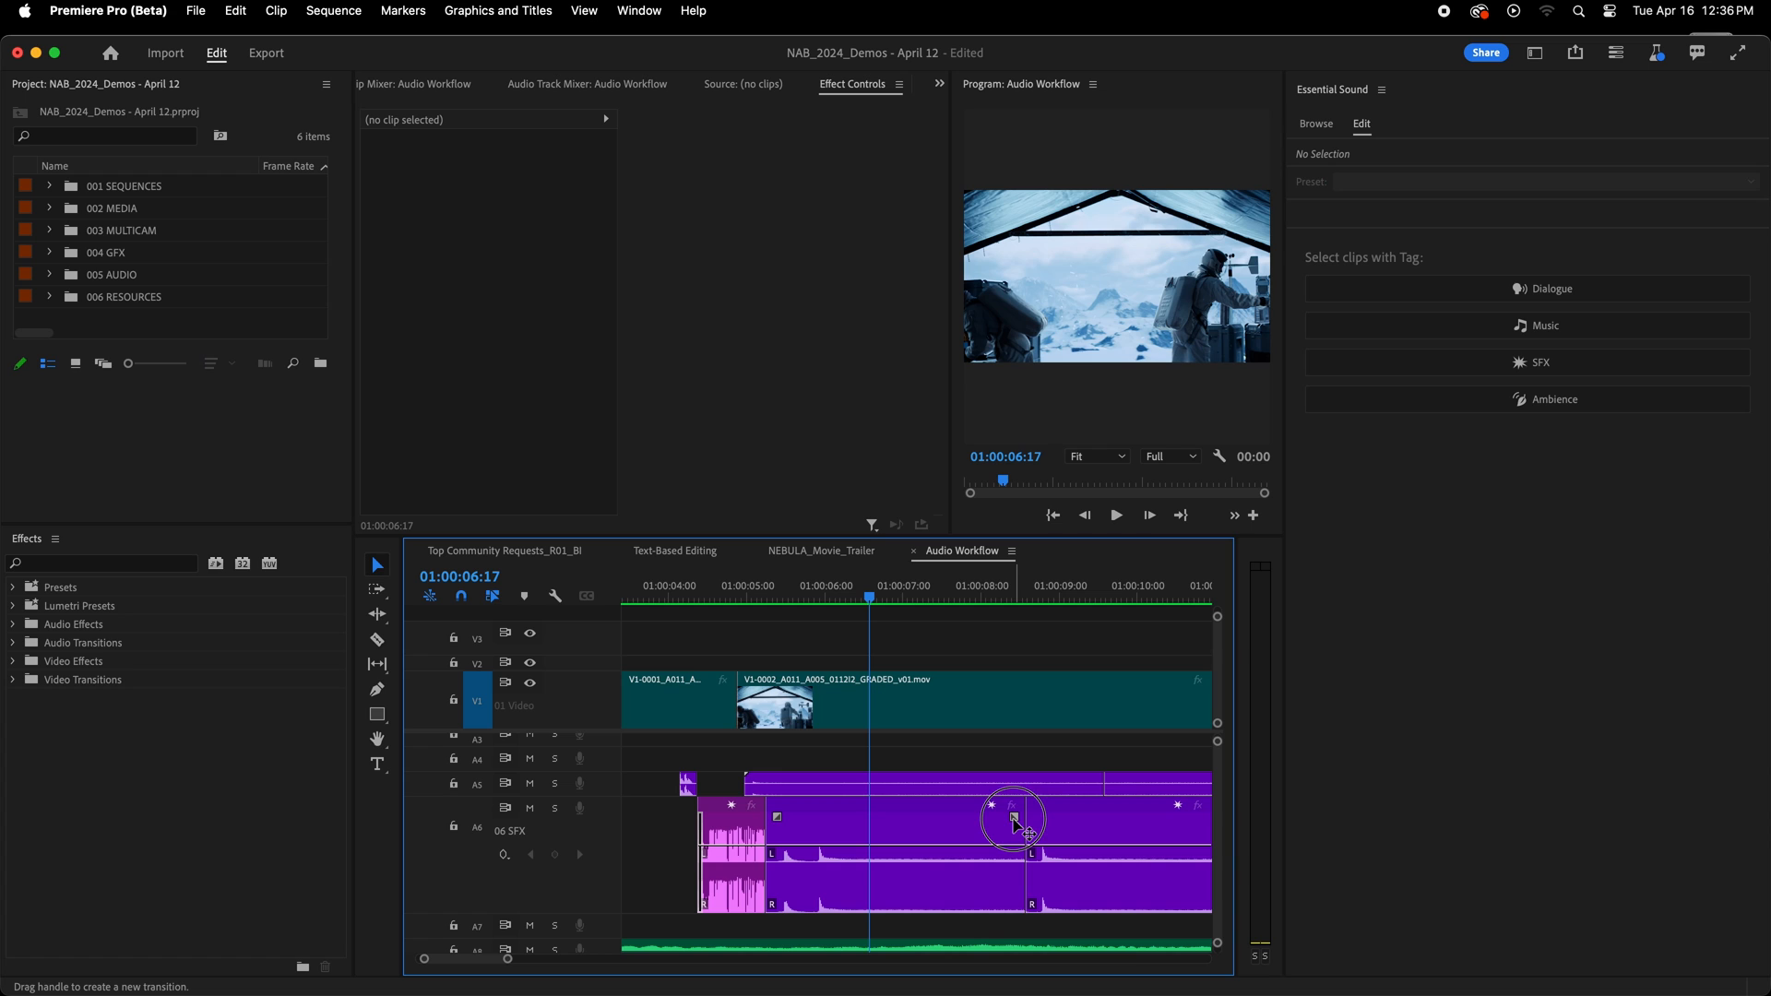
Shape the SFX fade handle into a curved crossfade of 00:00:01:12 across the edit point.
{"action": "left_click_drag", "start_coordinate": [1013, 812], "coordinate": [932, 811]}
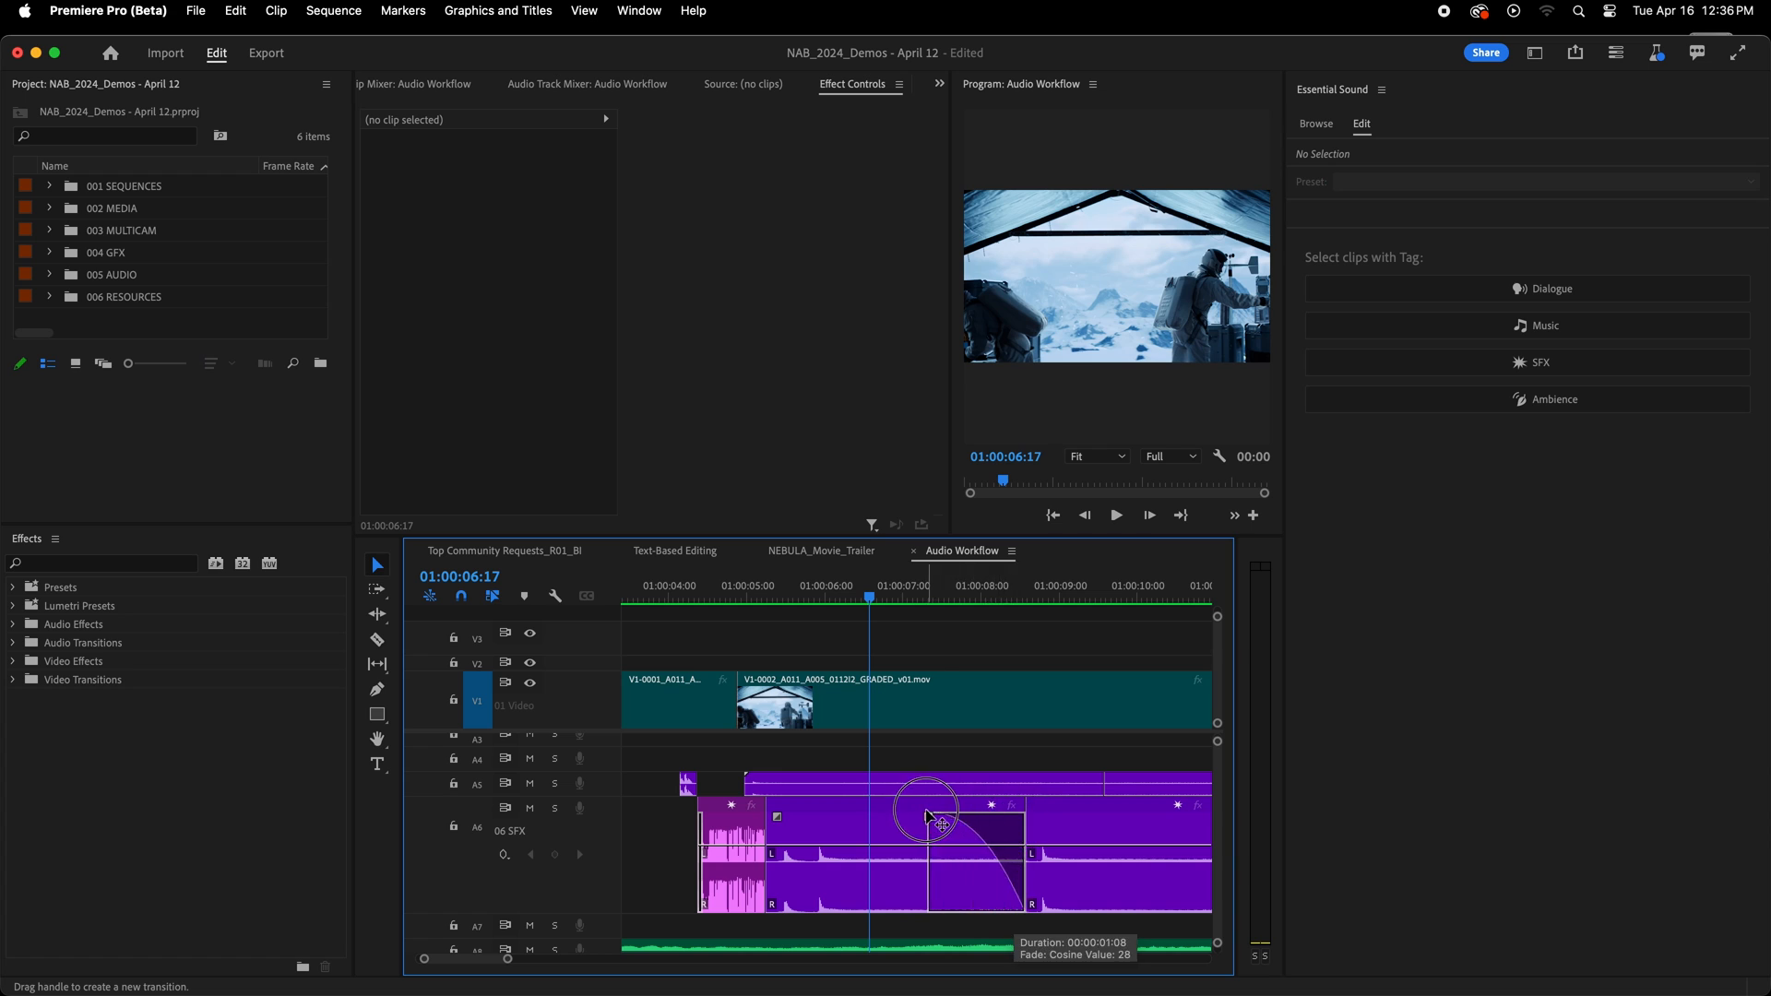
{"action": "left_click_drag", "start_coordinate": [937, 814], "coordinate": [937, 842]}
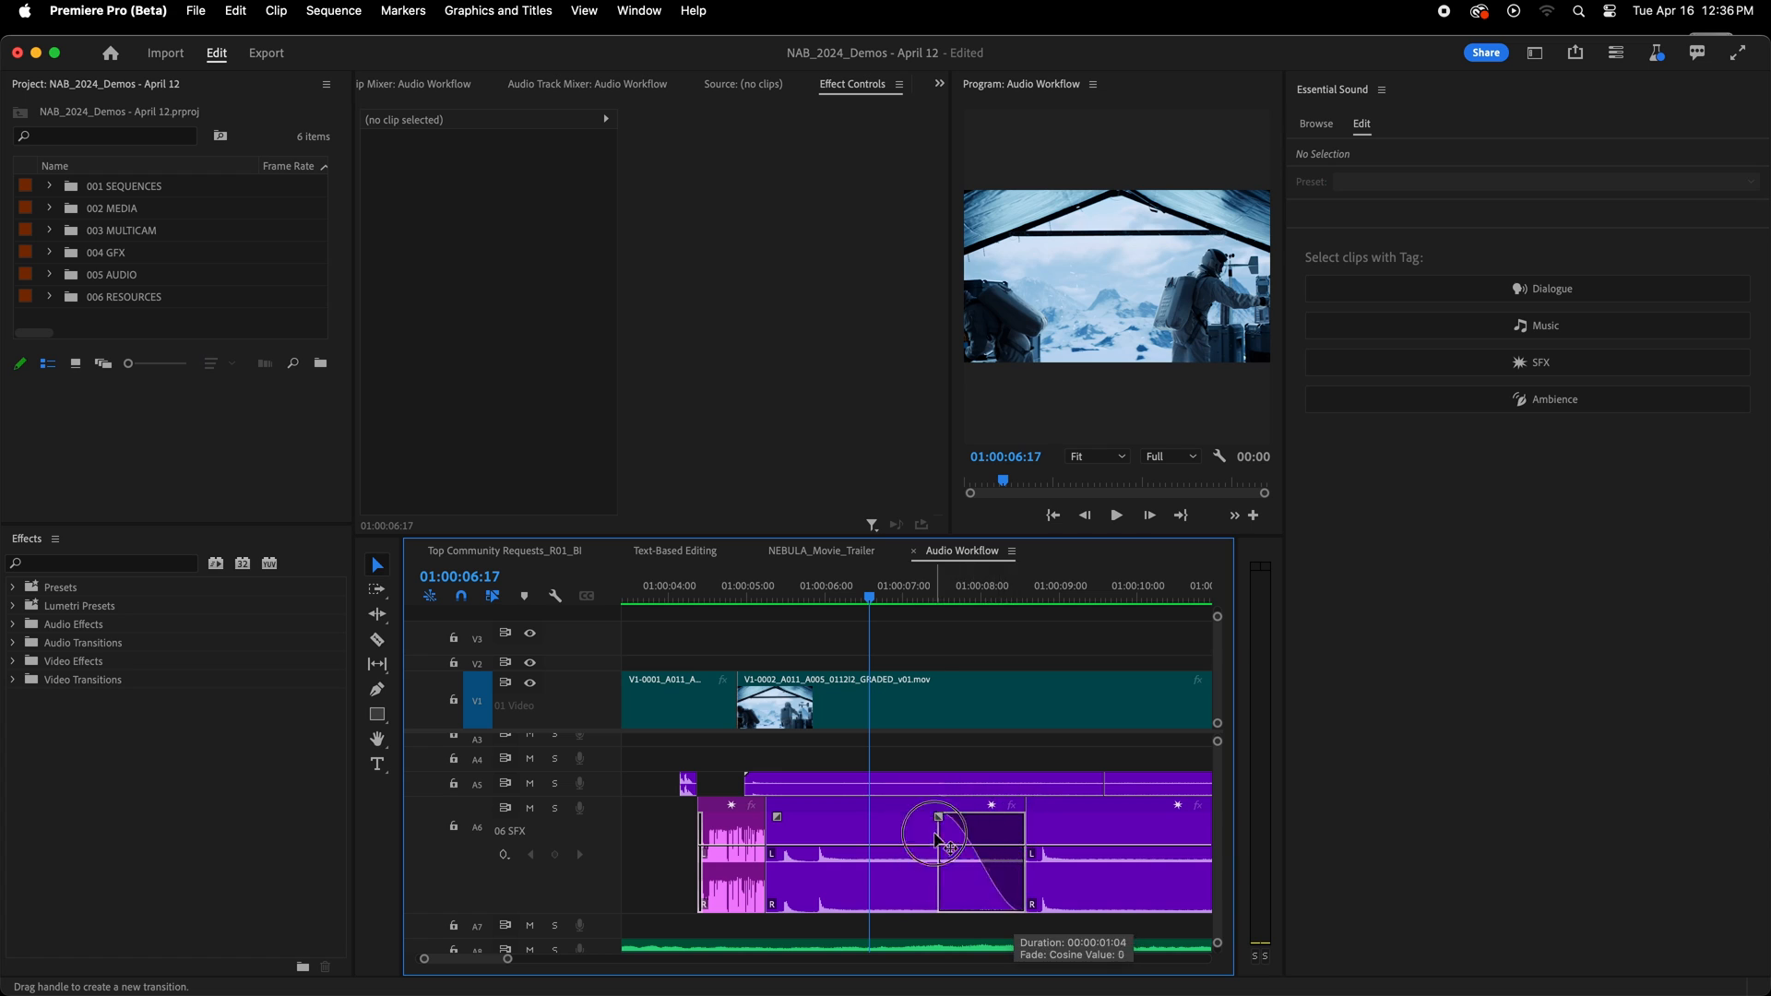
{"action": "left_click_drag", "start_coordinate": [931, 815], "coordinate": [946, 816]}
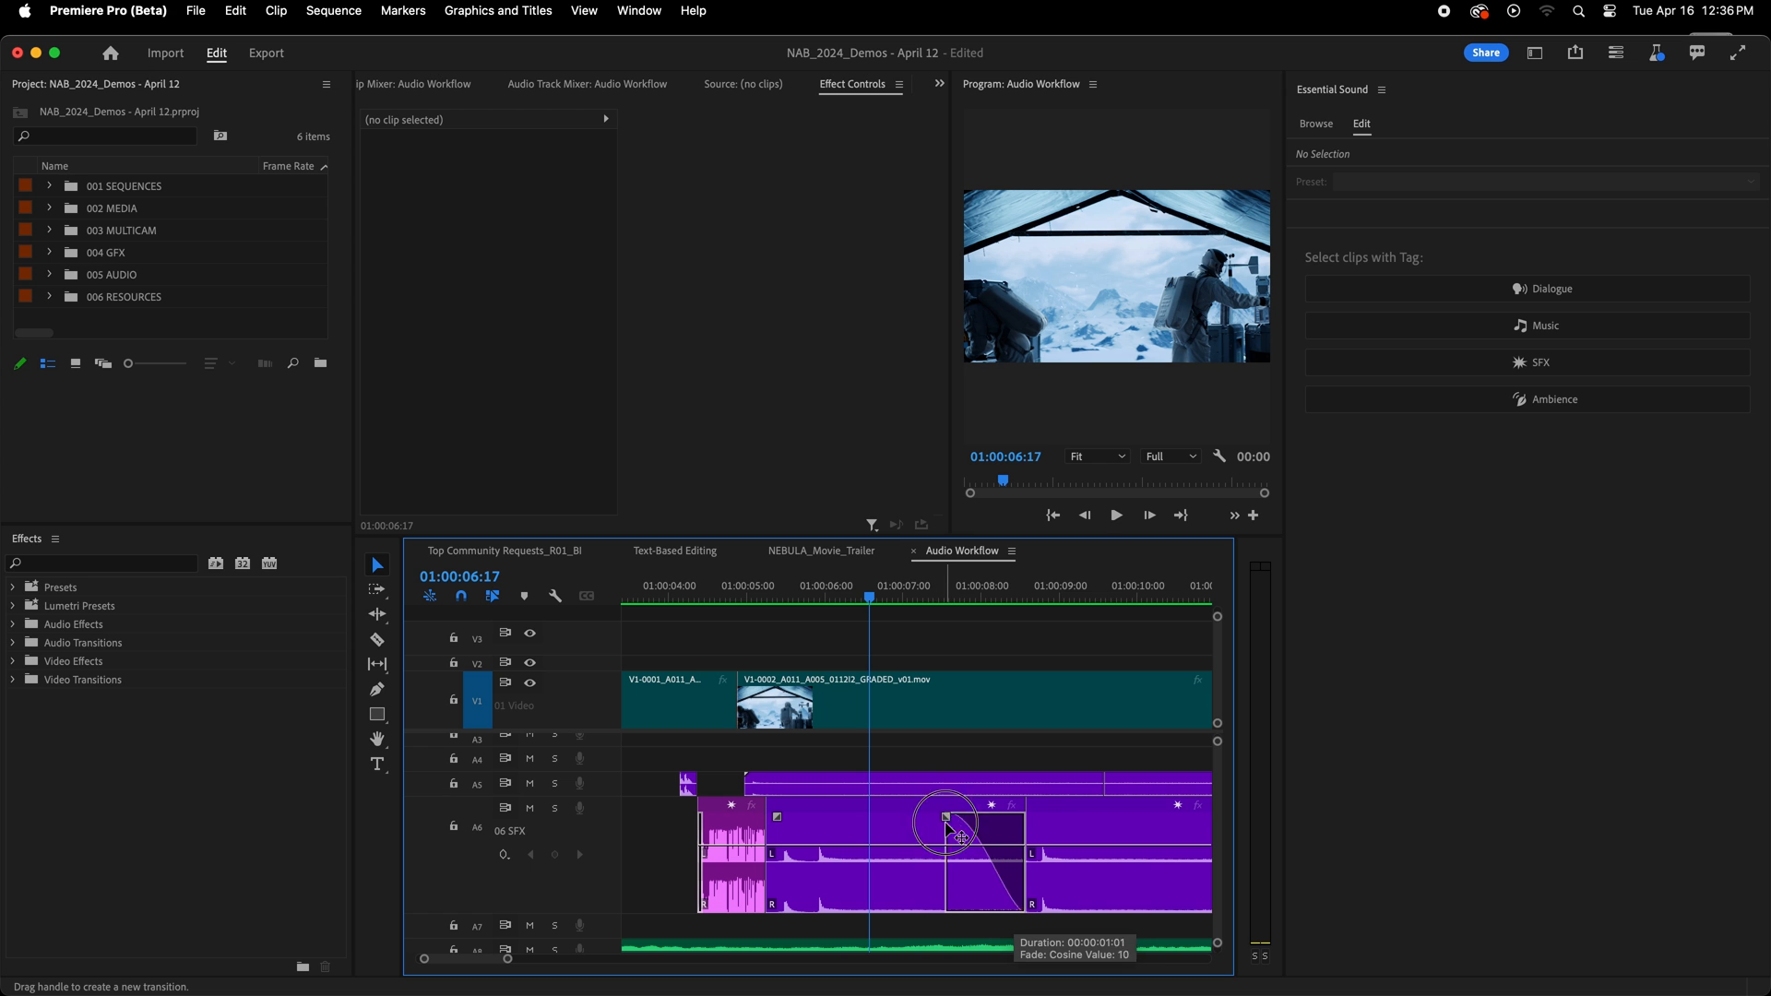
{"action": "left_click_drag", "start_coordinate": [946, 819], "coordinate": [968, 803]}
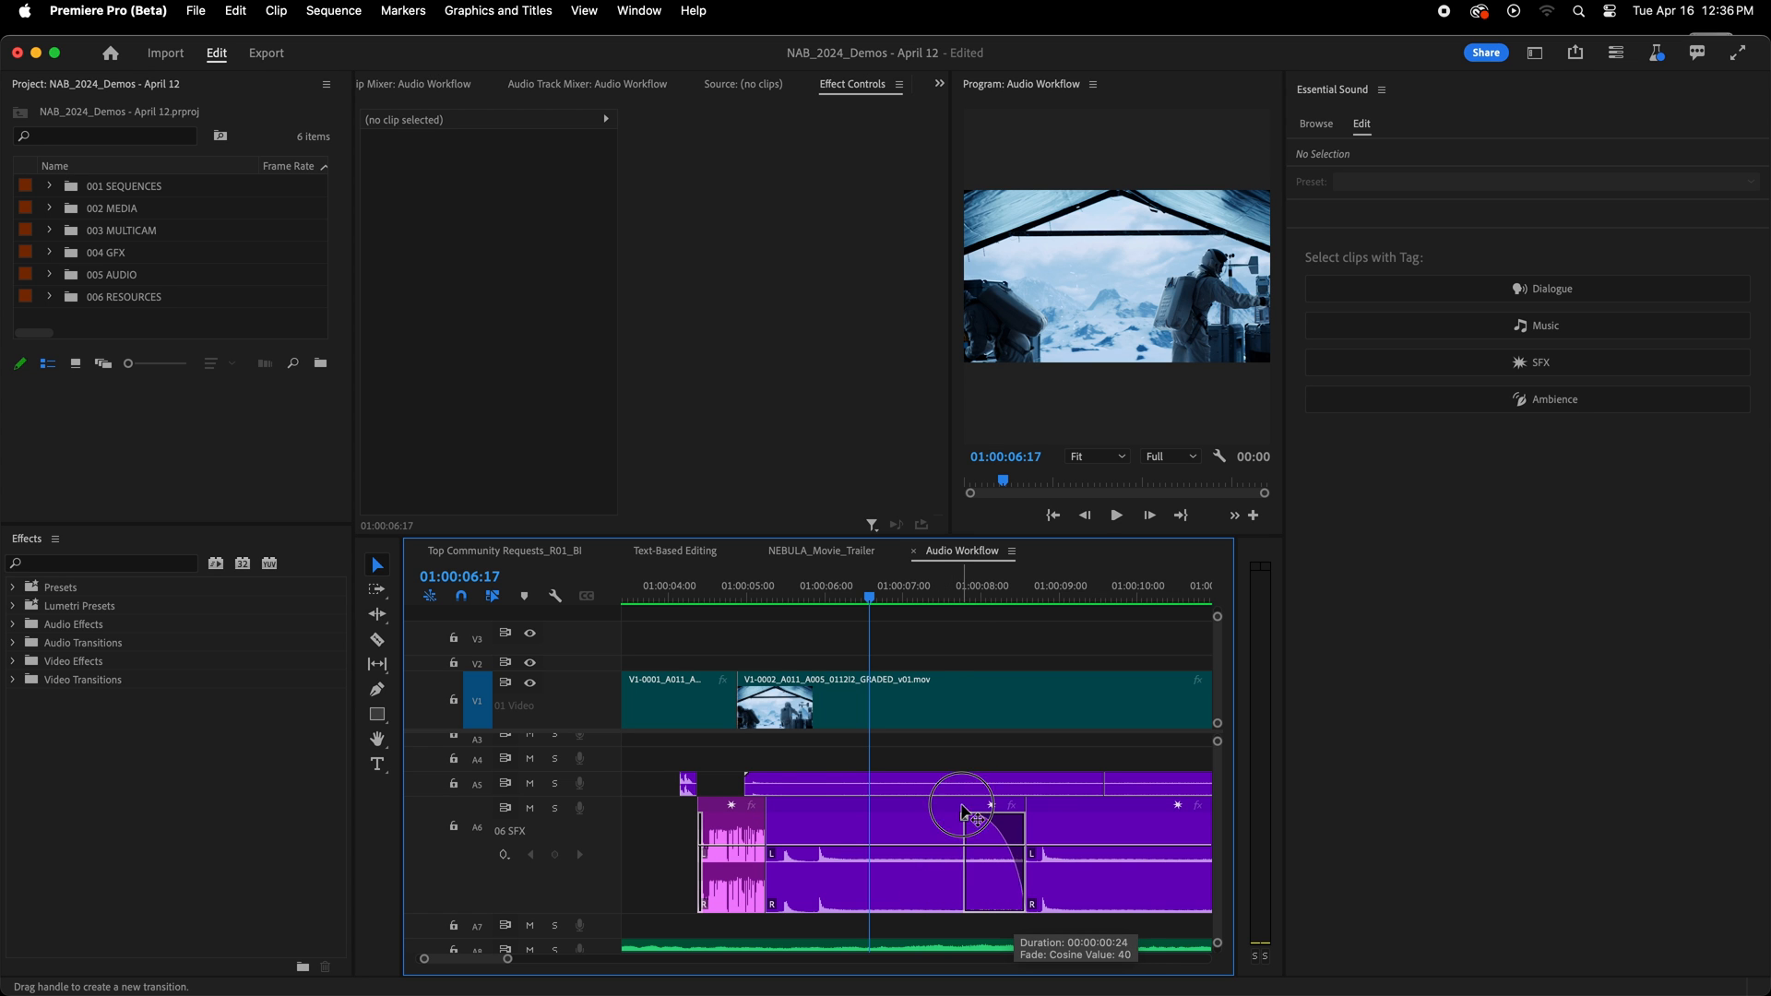
{"action": "left_click_drag", "start_coordinate": [959, 813], "coordinate": [1118, 846]}
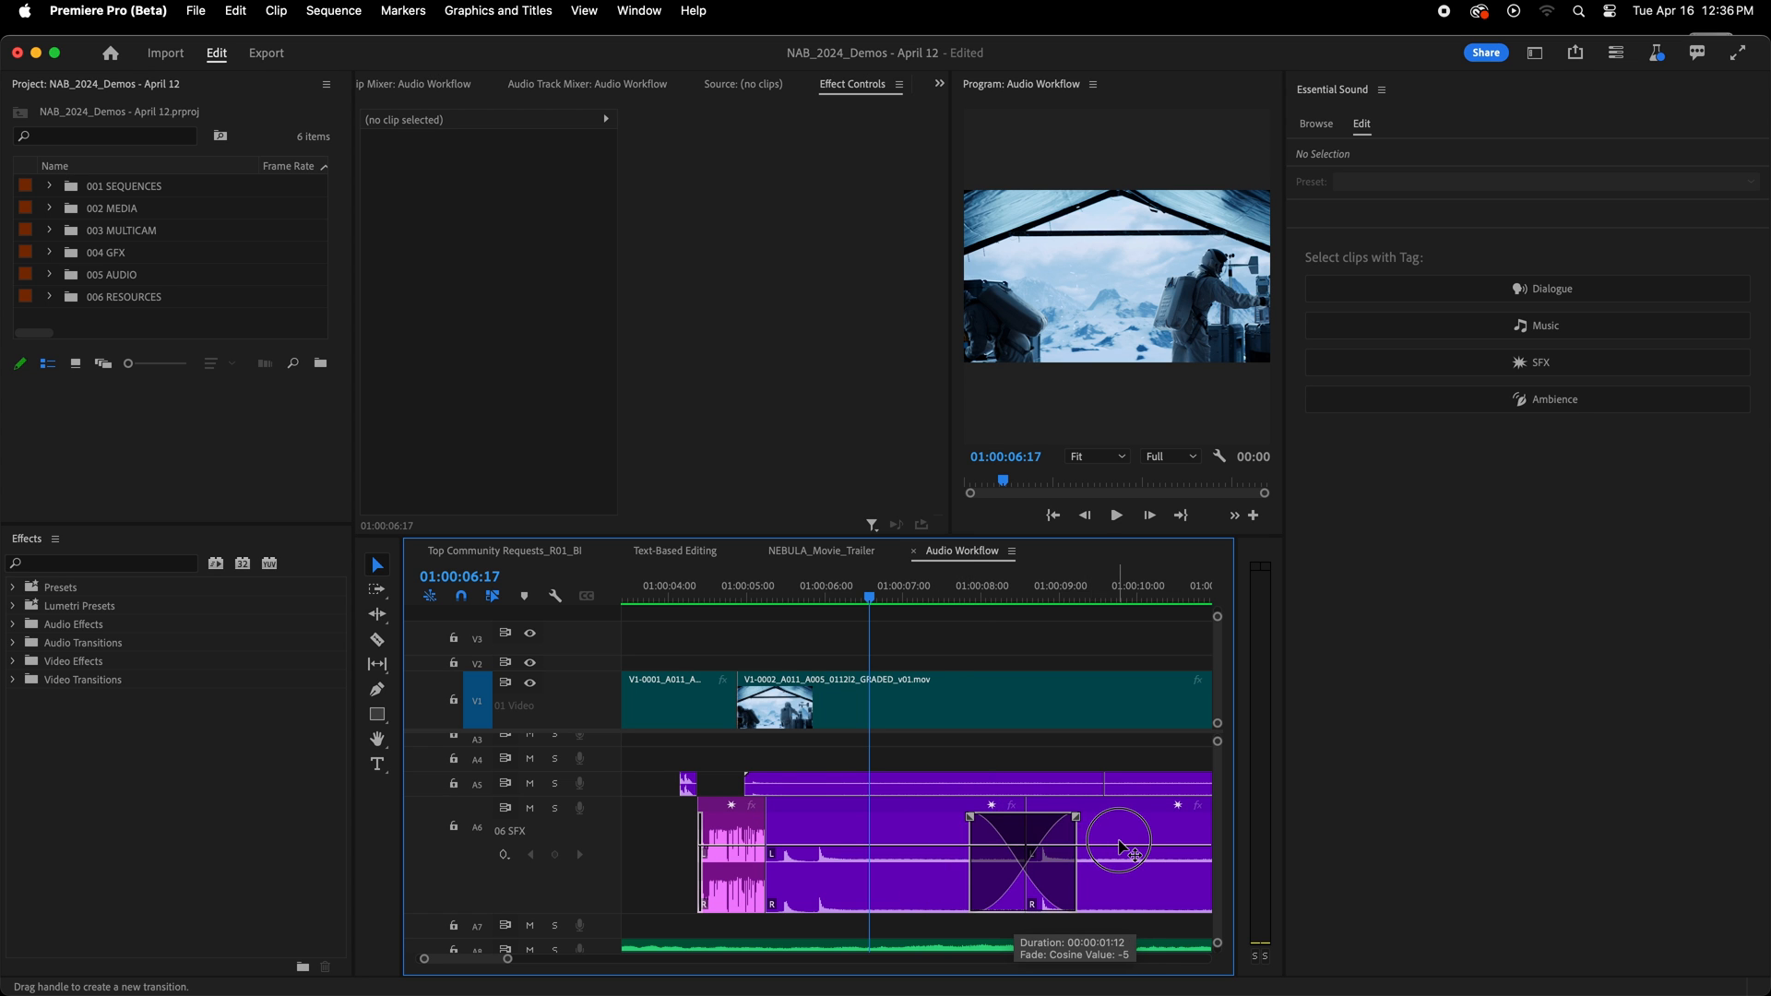